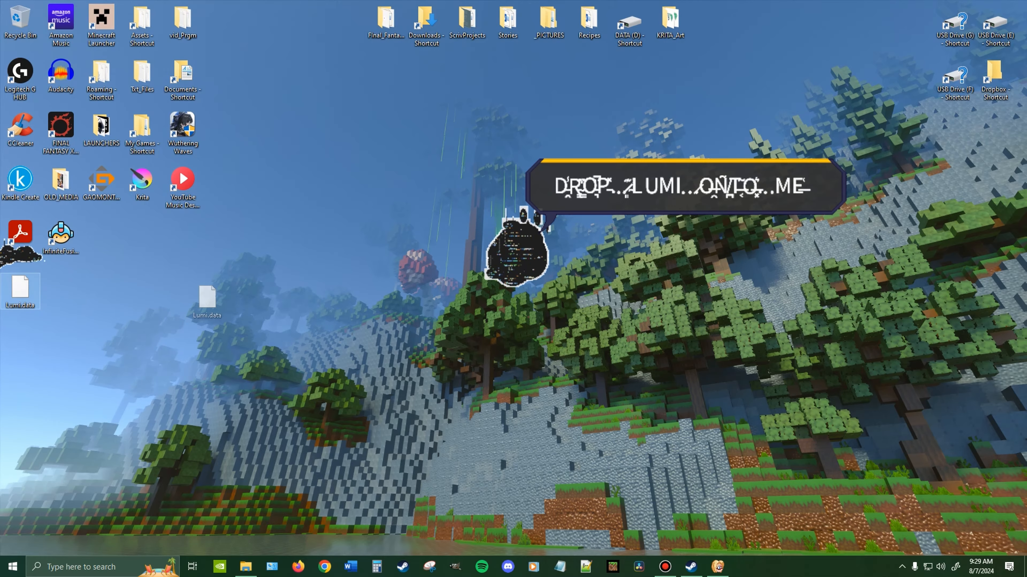
# Drop the Lumi.data file from the desktop onto the glitched companion
pyautogui.moveTo(207, 308); pyautogui.dragTo(277, 268)
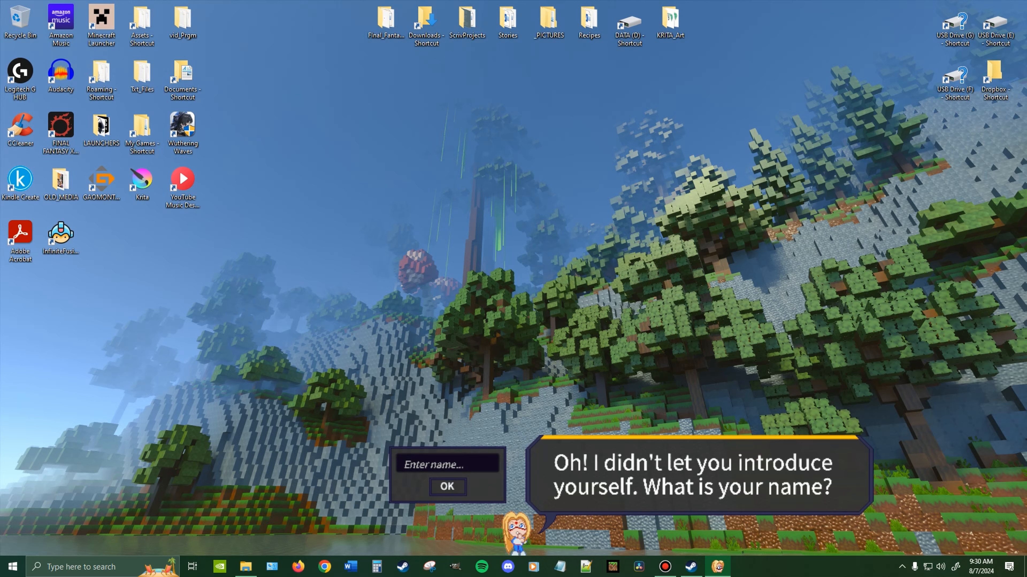
# Enter the name TREVOR and confirm it with OK
pyautogui.write('T')
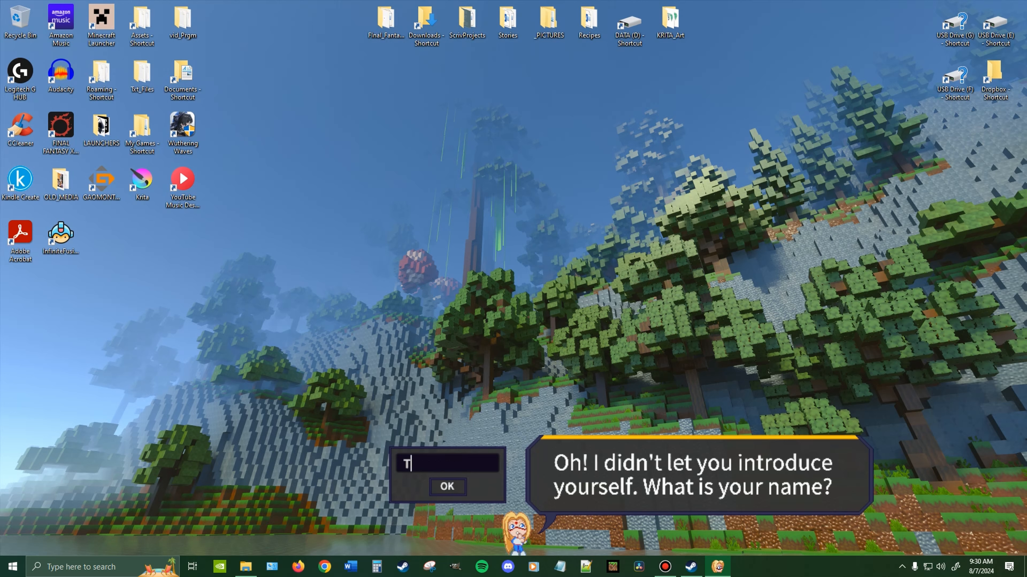
pyautogui.write('REVOR')
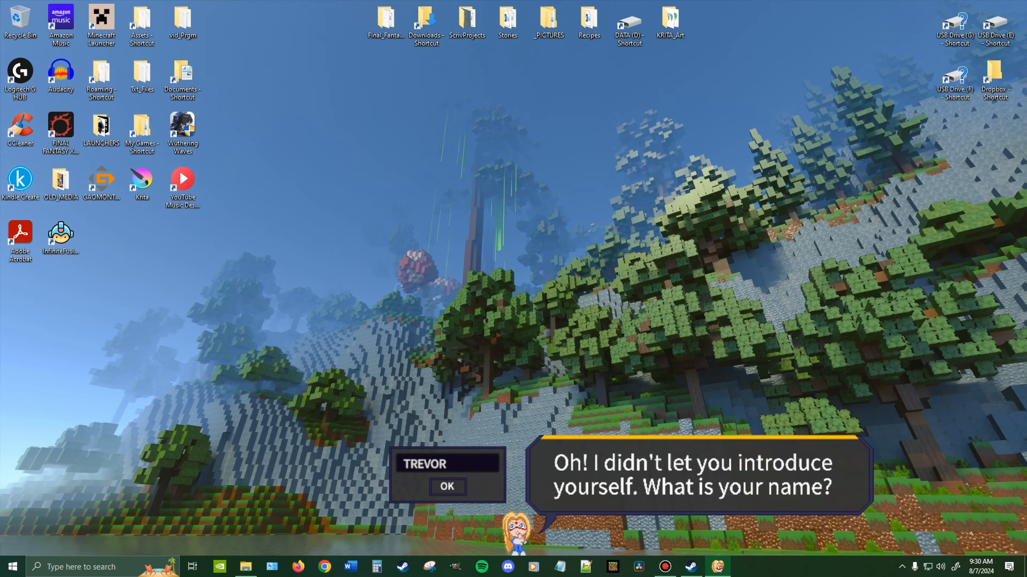
pyautogui.click(447, 486)
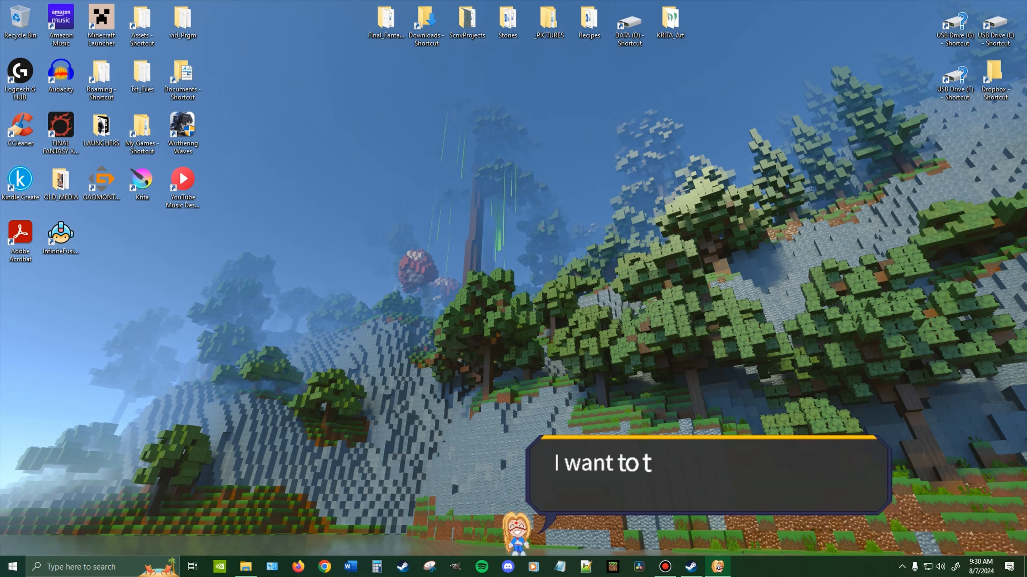
# Let Lumi's thank-you dialogue play through to her question about finding her files
pyautogui.write('hank you for helping me')
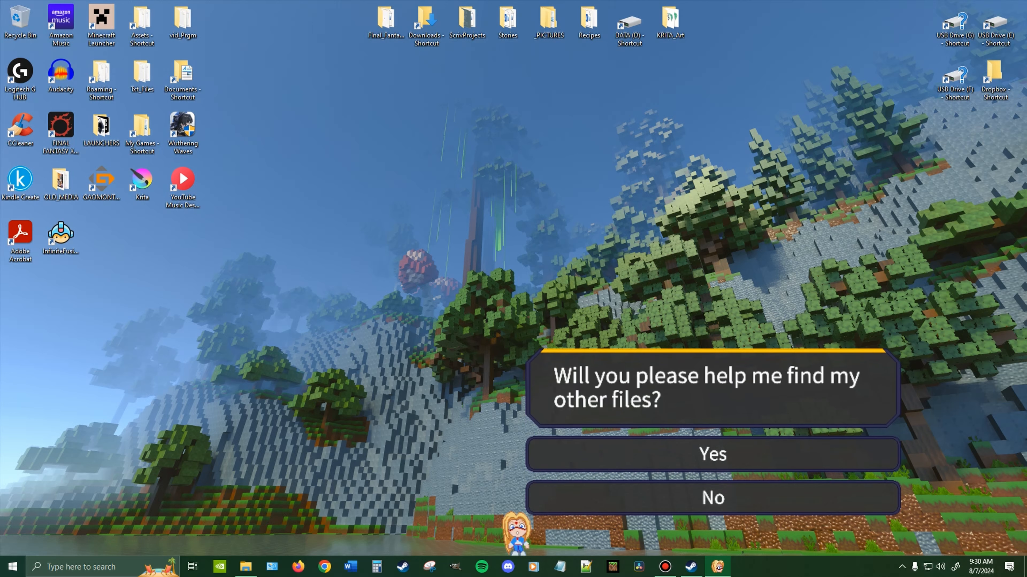
pyautogui.click(711, 454)
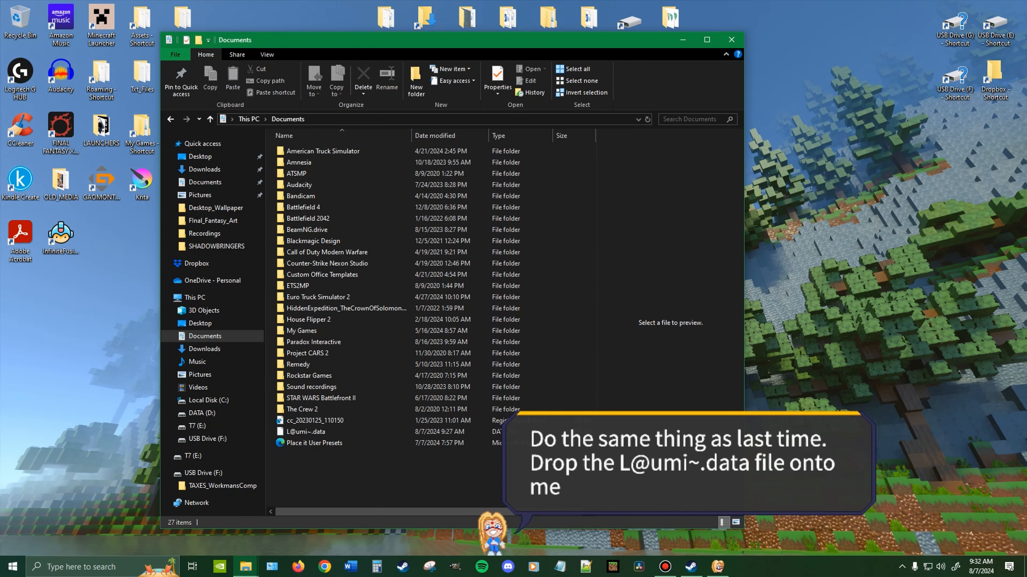
# Select the L@umi~.data file in the Documents folder
pyautogui.click(305, 432)
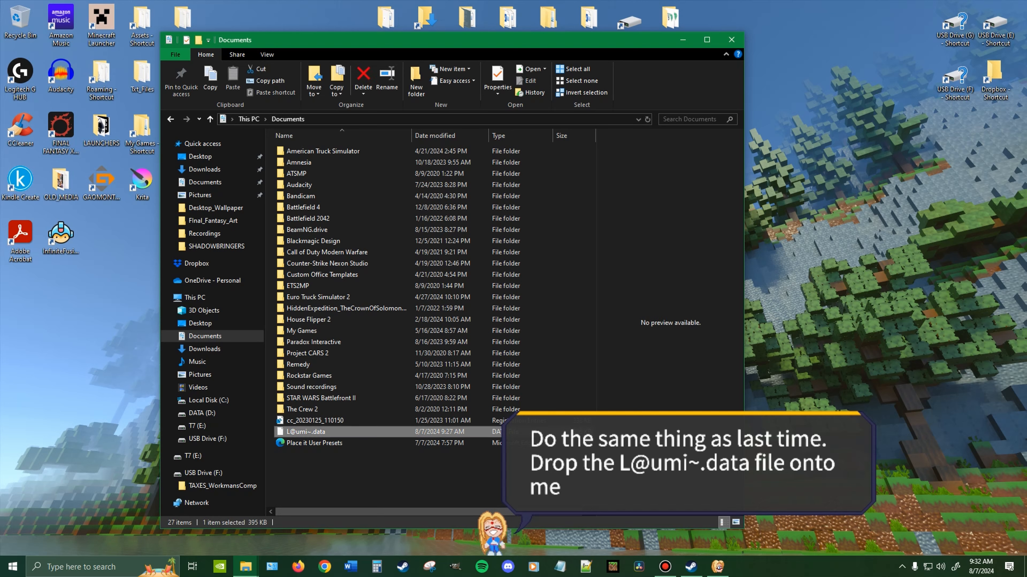
pyautogui.moveTo(303, 432)
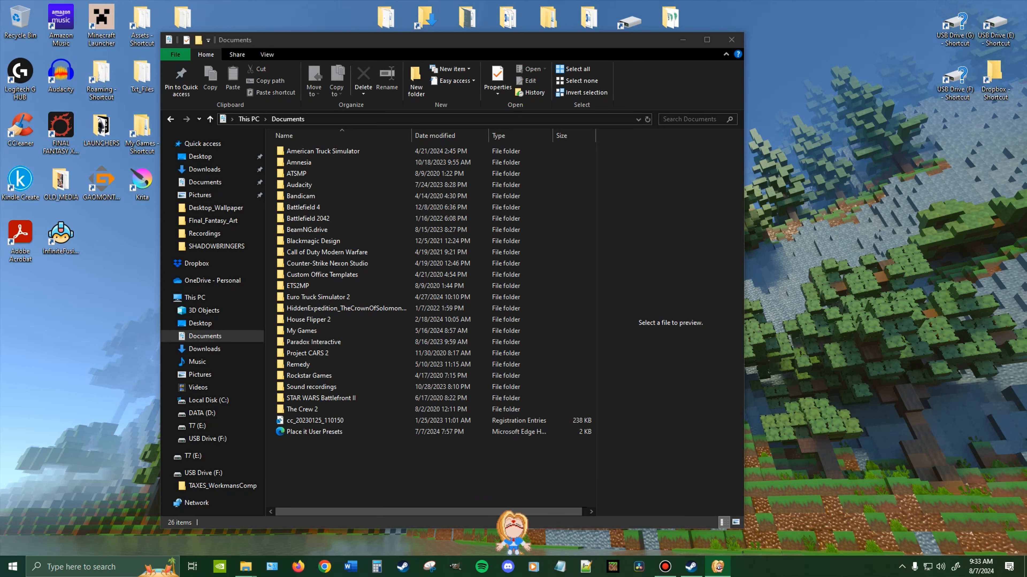
pyautogui.click(730, 40)
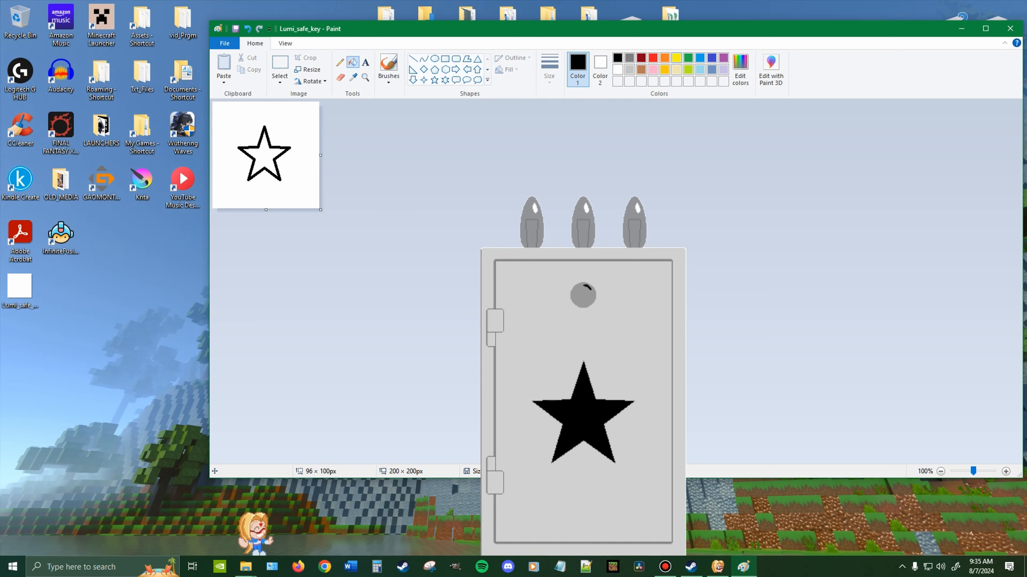
# Choose a colour in Paint after the star key lights the safe
pyautogui.click(677, 59)
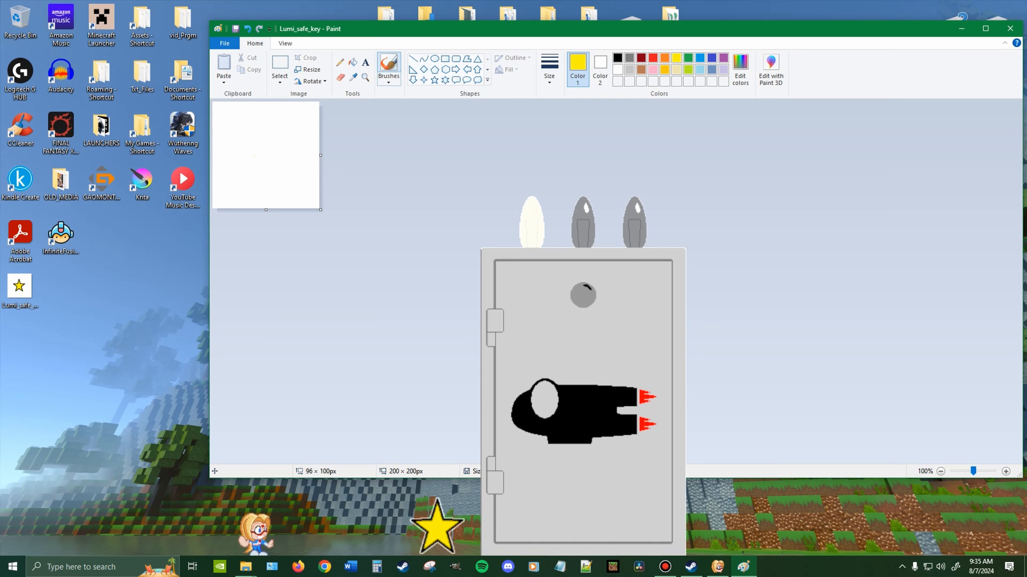
# Sketch the rocket outline in black with short brush strokes on the key canvas
pyautogui.click(616, 58)
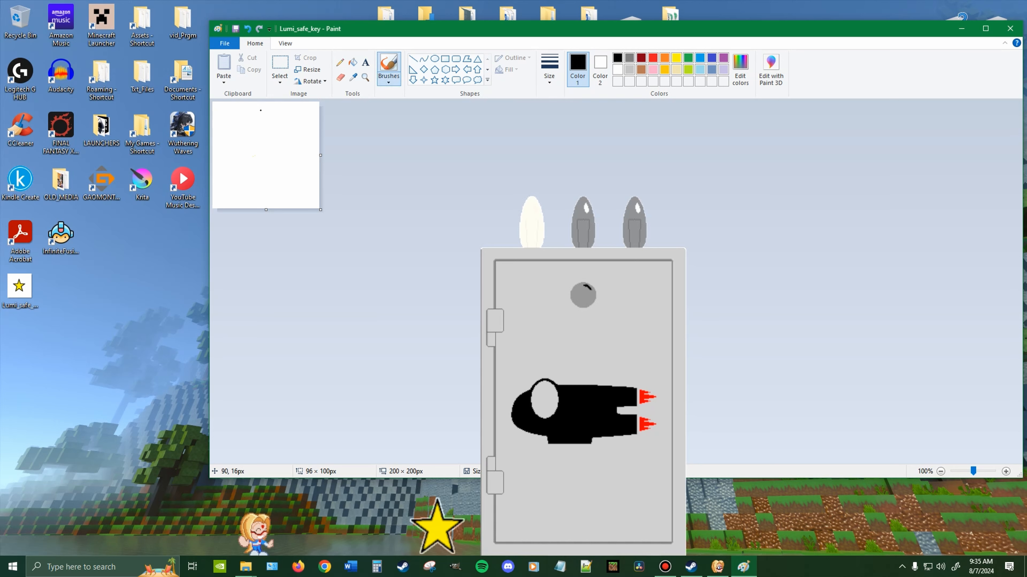
pyautogui.click(548, 69)
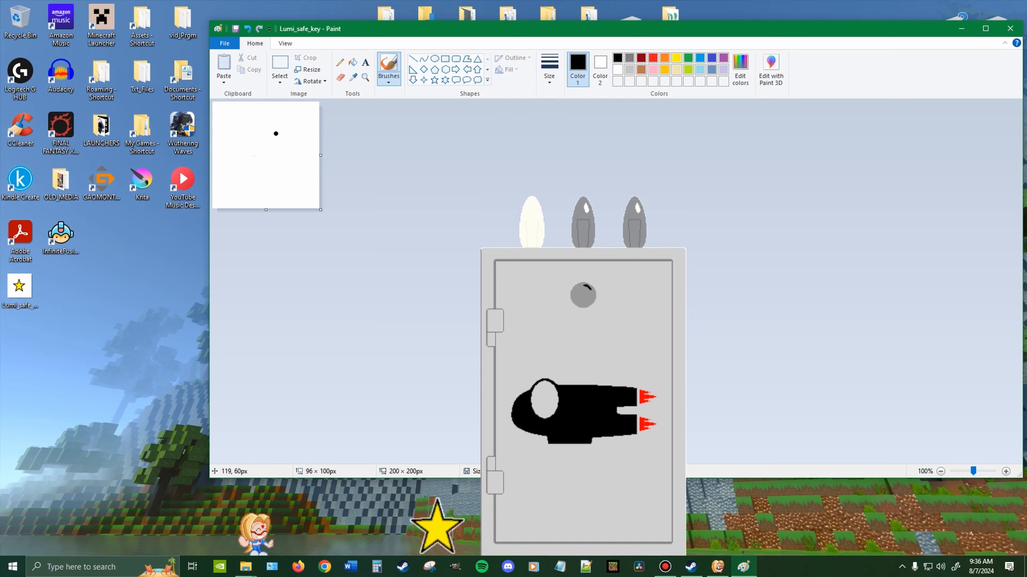
pyautogui.moveTo(275, 134); pyautogui.dragTo(294, 135)
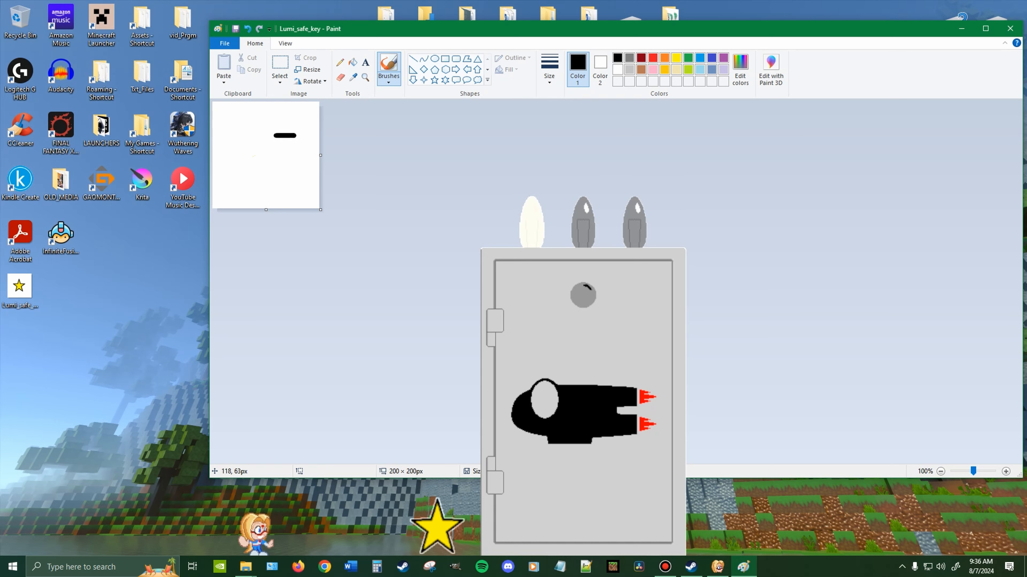
pyautogui.moveTo(236, 134); pyautogui.dragTo(277, 135)
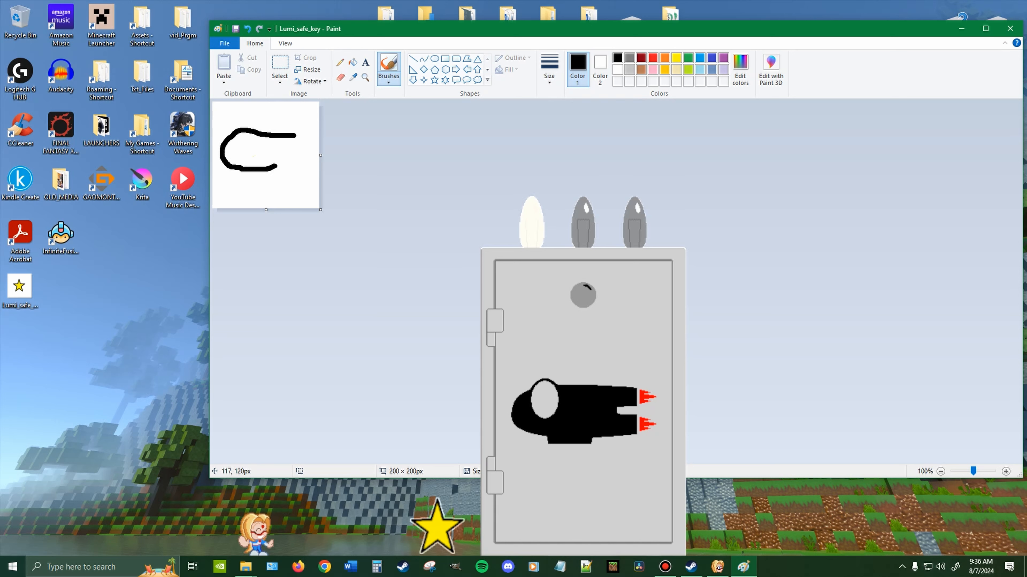
pyautogui.moveTo(271, 152); pyautogui.dragTo(304, 151)
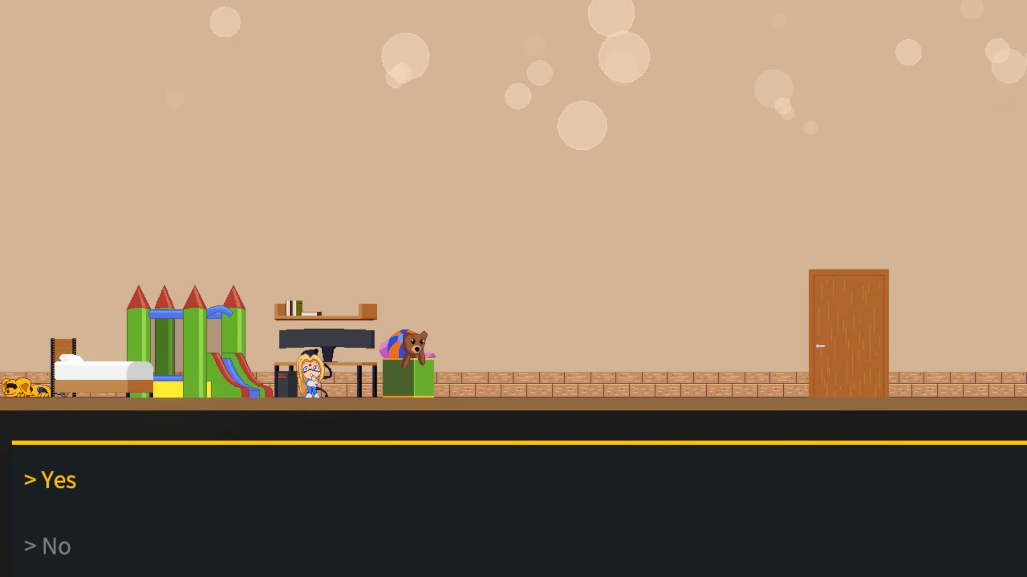
# Answer Yes and advance Captain Tutorial's bedroom dialogue about jumping
pyautogui.click(52, 480)
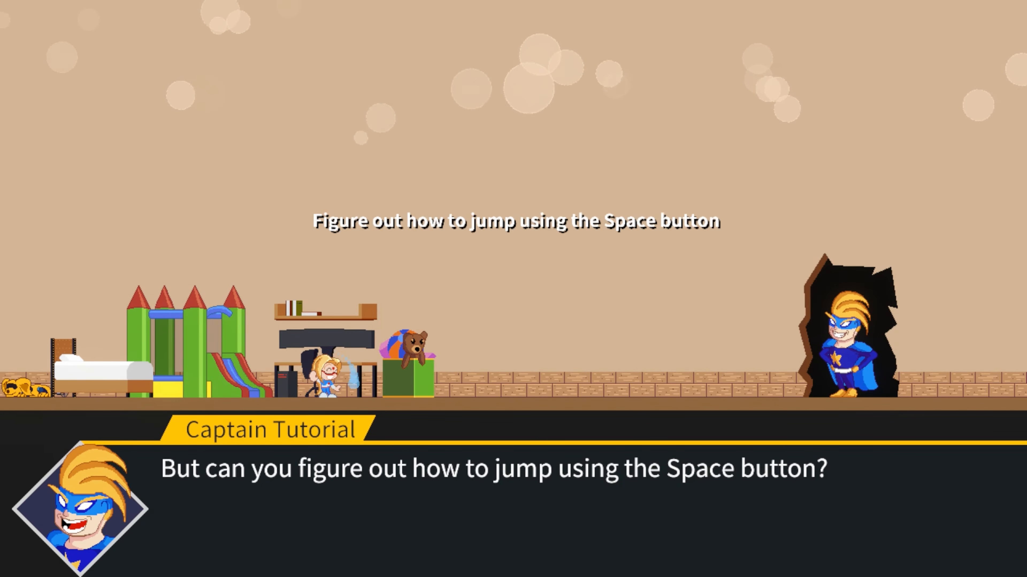
pyautogui.press('space')
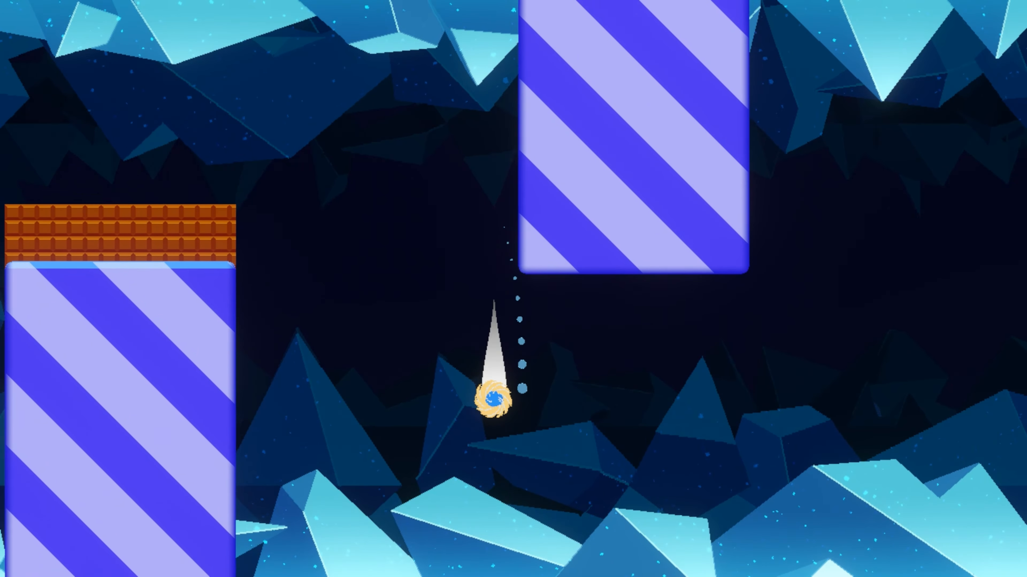
# Dash Lumi across the platform gap and off the ledge over the spikes
pyautogui.click(489, 396)
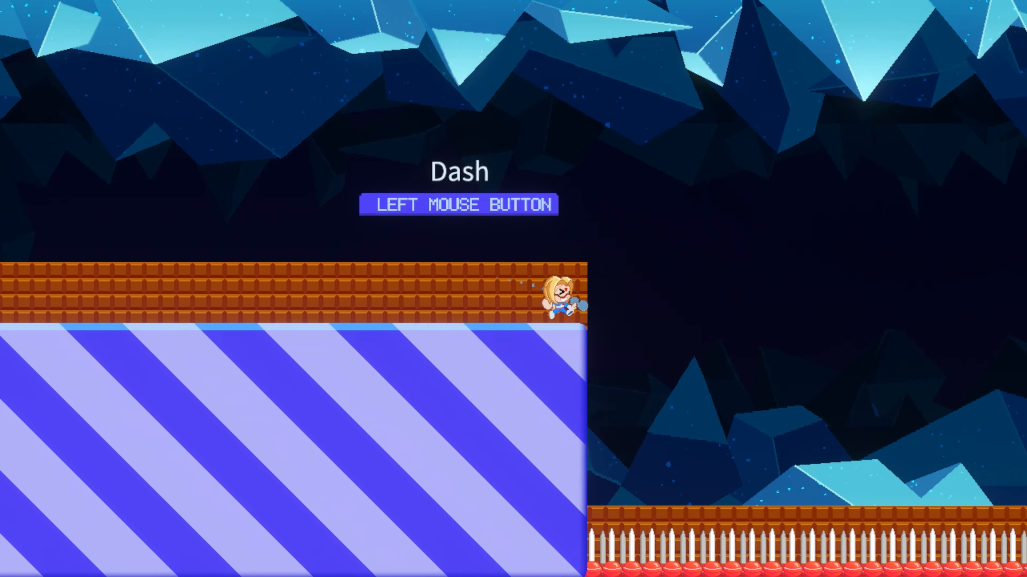
pyautogui.click(556, 301)
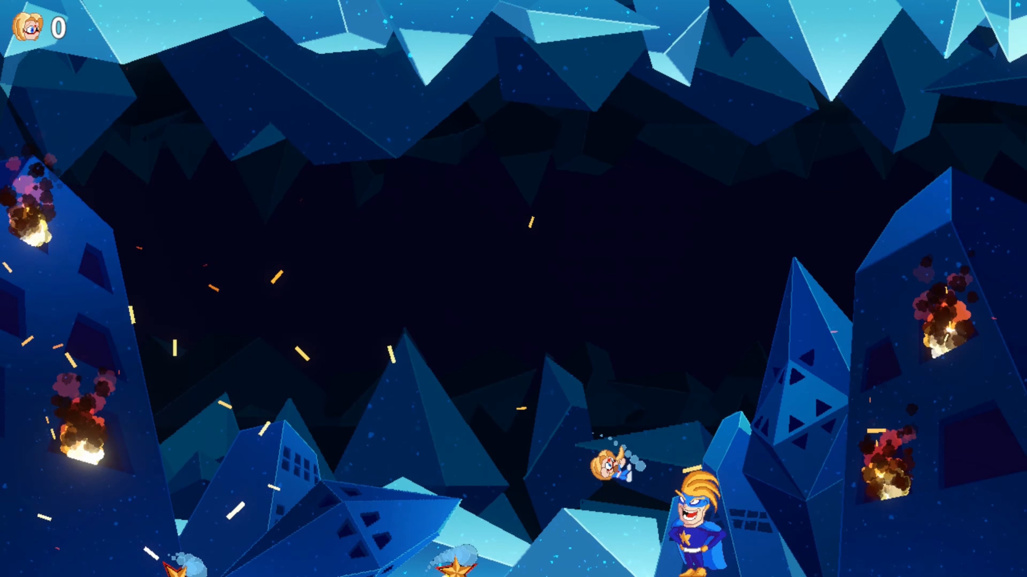
pyautogui.press('Escape')
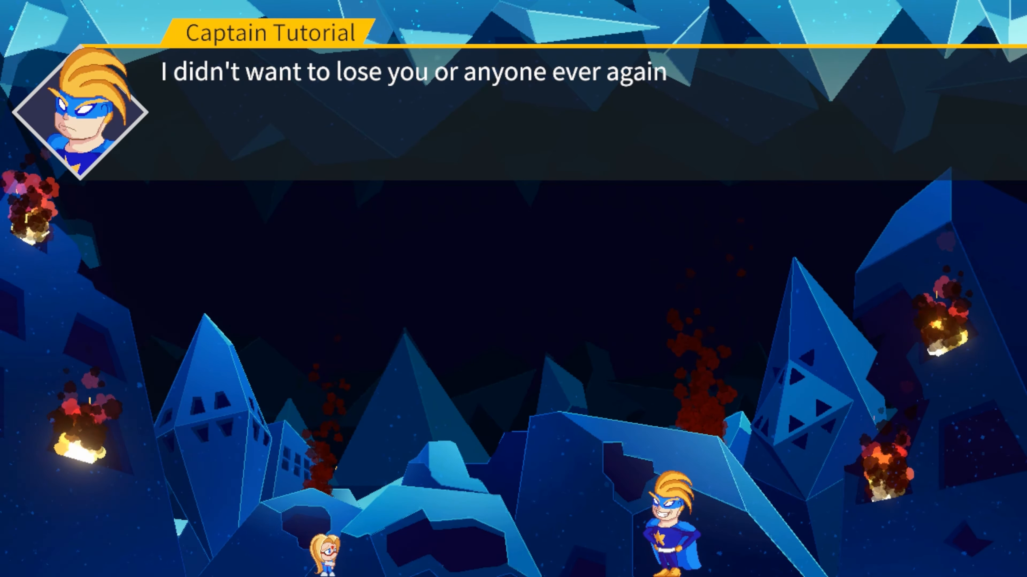
# Advance the conversation to Lumi's "Dad..." reply to Captain Tutorial
pyautogui.click(513, 289)
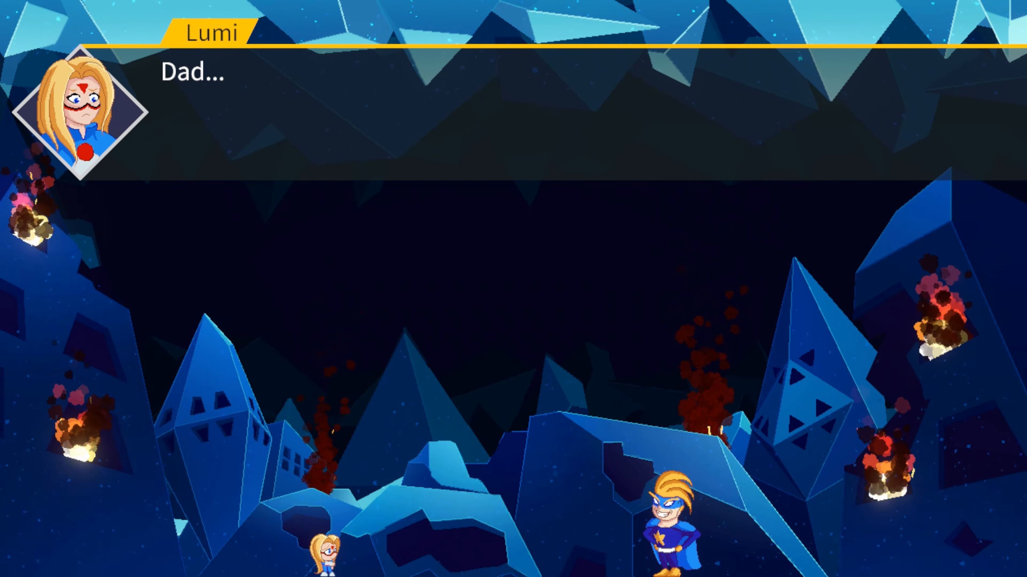